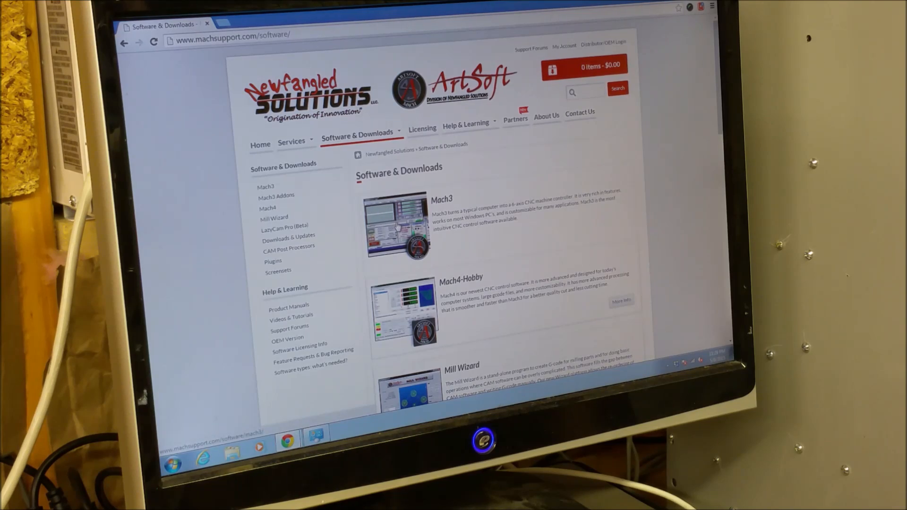
Step: From the Mach3 product page reach the downloads page and run the downloaded Mach3 installer
{"action": "left_click", "coordinate": [266, 186]}
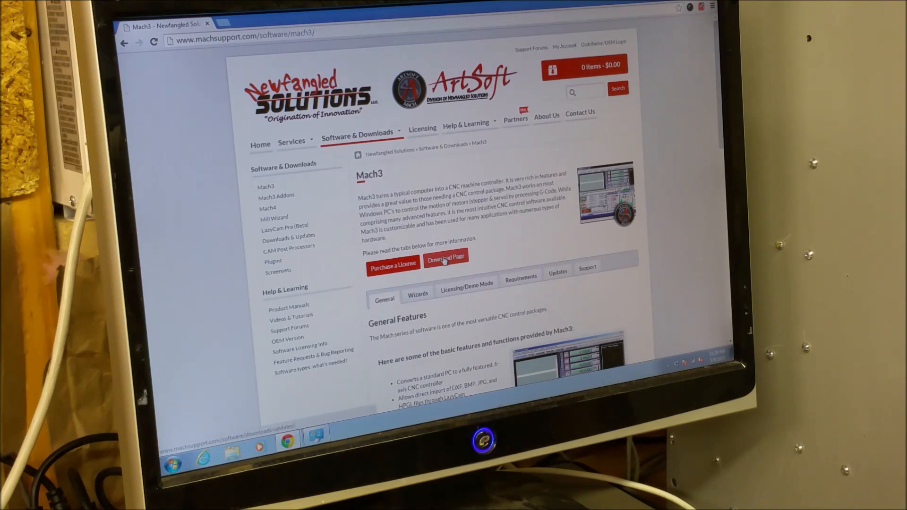
{"action": "left_click", "coordinate": [445, 262]}
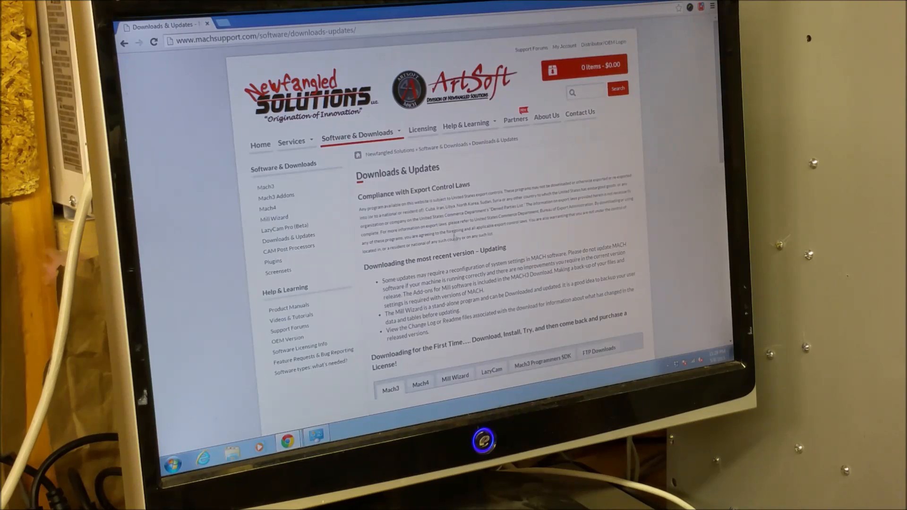
{"action": "scroll", "scroll_direction": "down", "scroll_amount": 3}
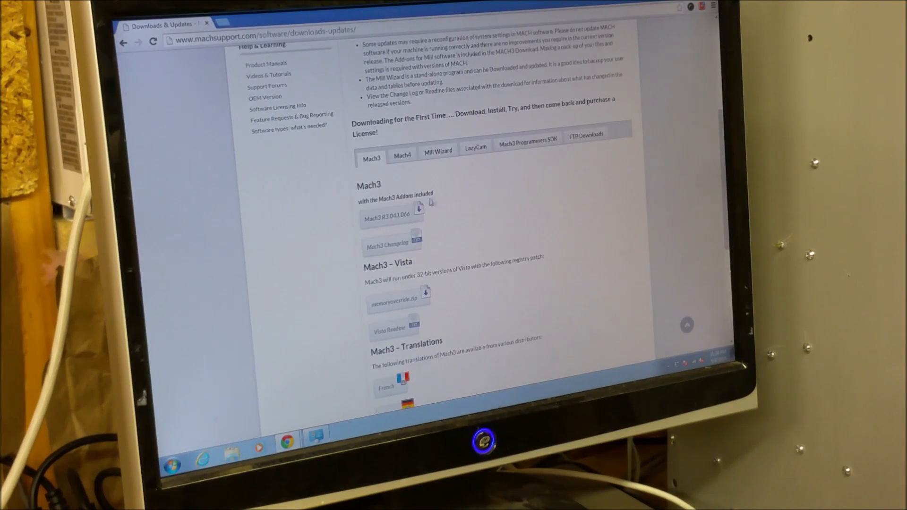
{"action": "mouse_move", "coordinate": [513, 202]}
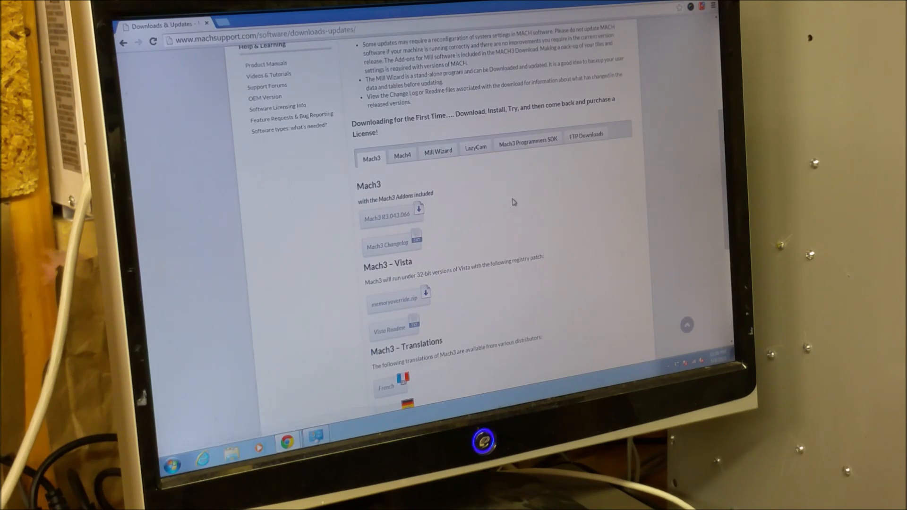
{"action": "scroll", "scroll_direction": "down", "scroll_amount": 3}
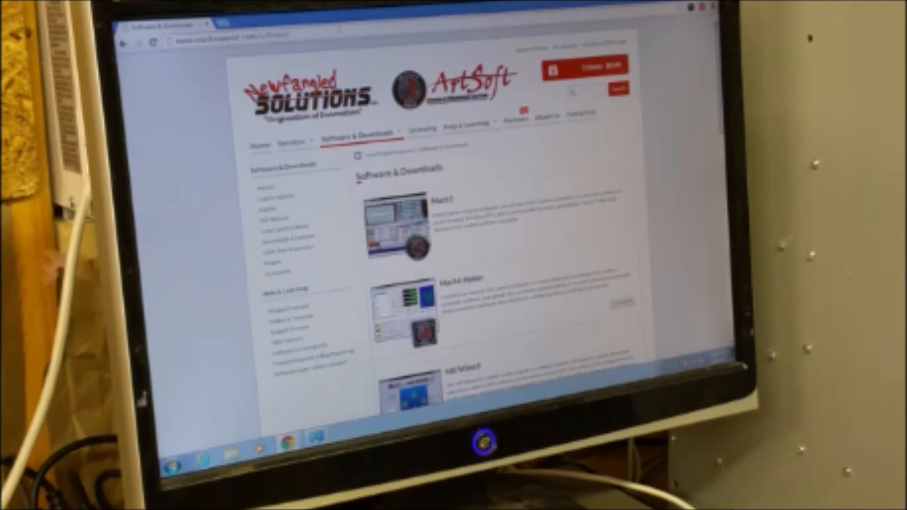
{"action": "left_click", "coordinate": [396, 261]}
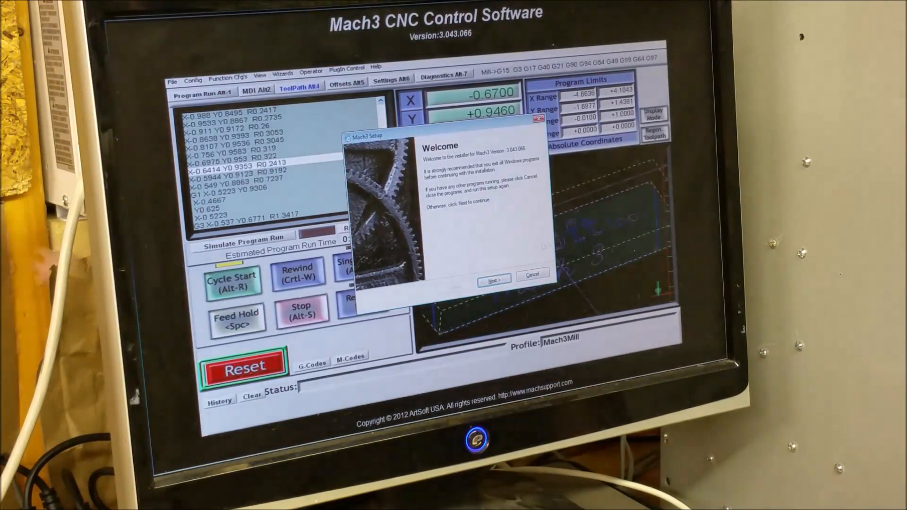
Step: Accept the license terms and keep the default install folder and program features
{"action": "left_click", "coordinate": [493, 281]}
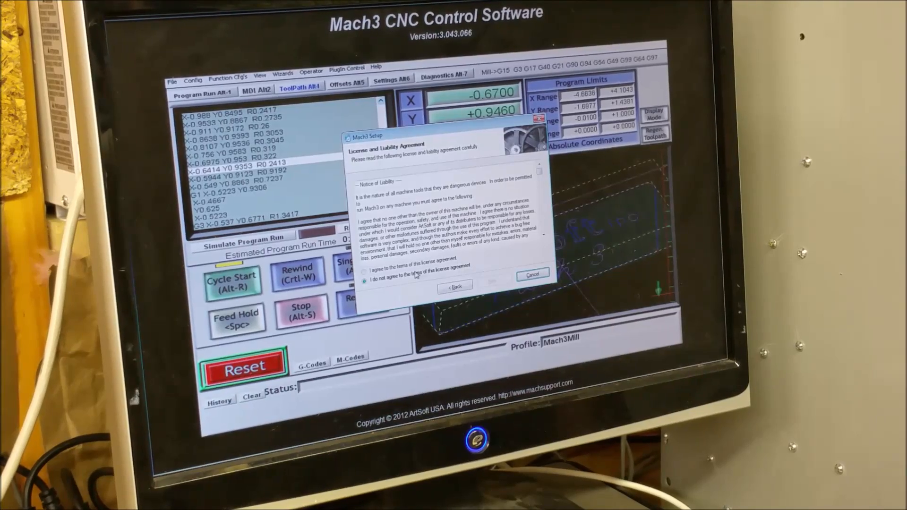
{"action": "left_click", "coordinate": [364, 267]}
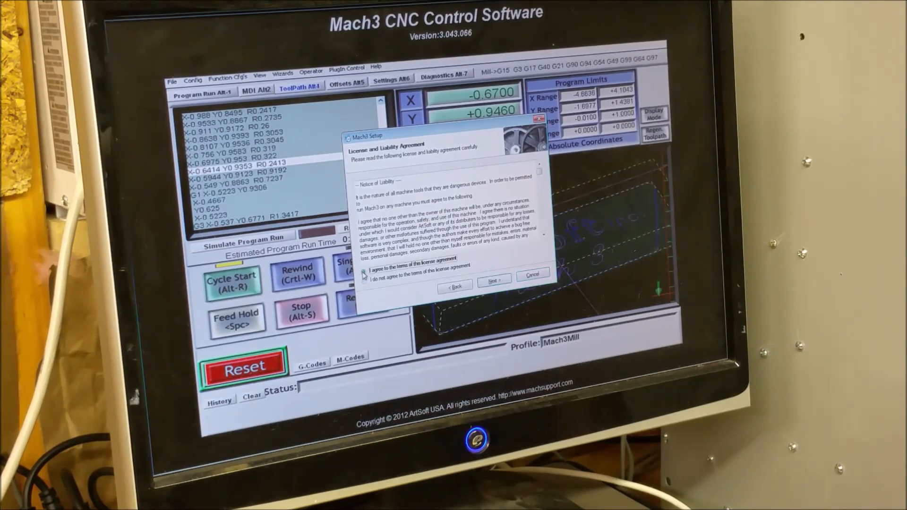
{"action": "left_click", "coordinate": [493, 282]}
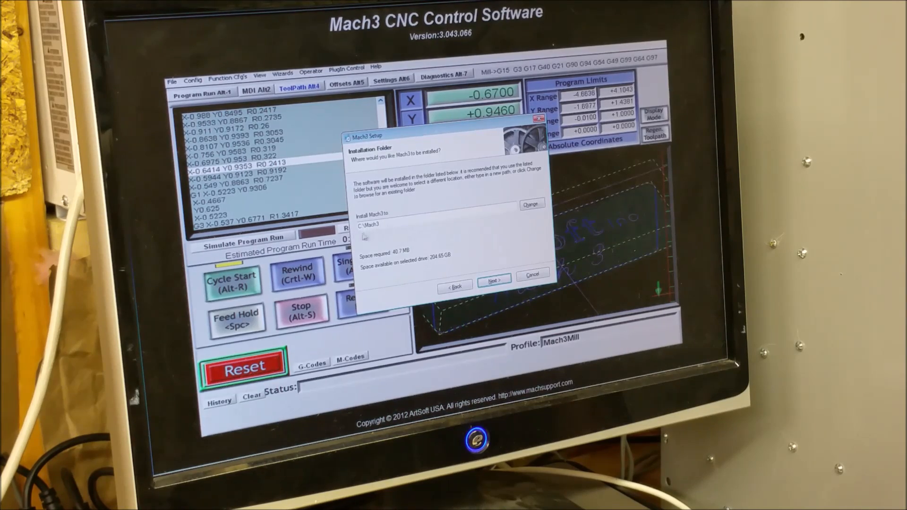
{"action": "left_click", "coordinate": [493, 280]}
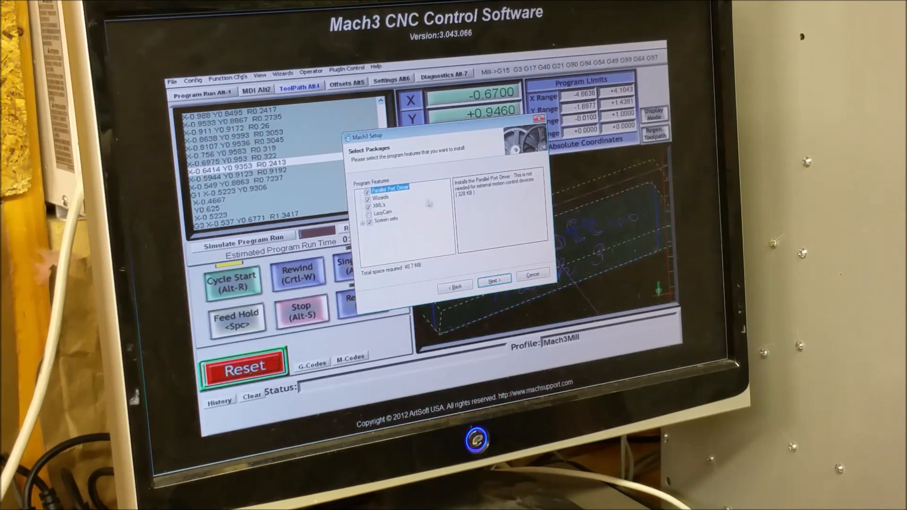
{"action": "left_click", "coordinate": [493, 281]}
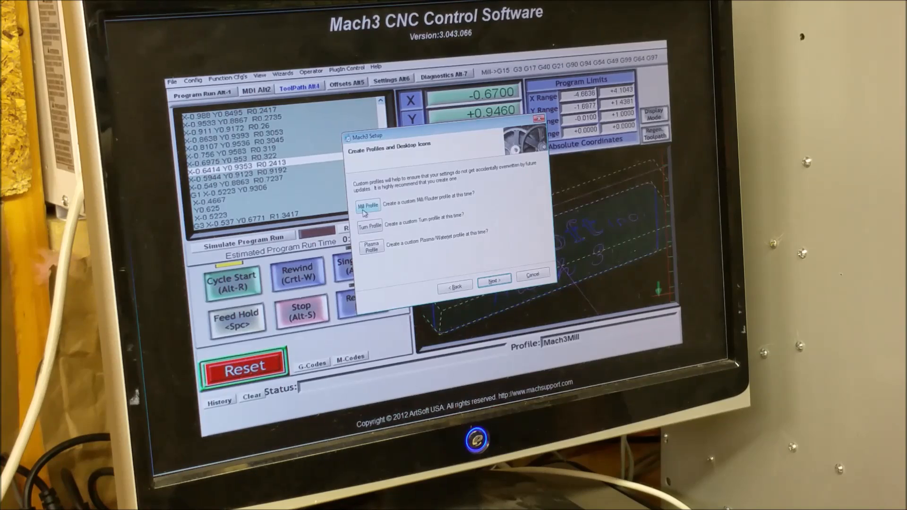
Step: Create a custom mill profile named 'Mini Mill' and begin the Mach3 installation
{"action": "left_click", "coordinate": [368, 206]}
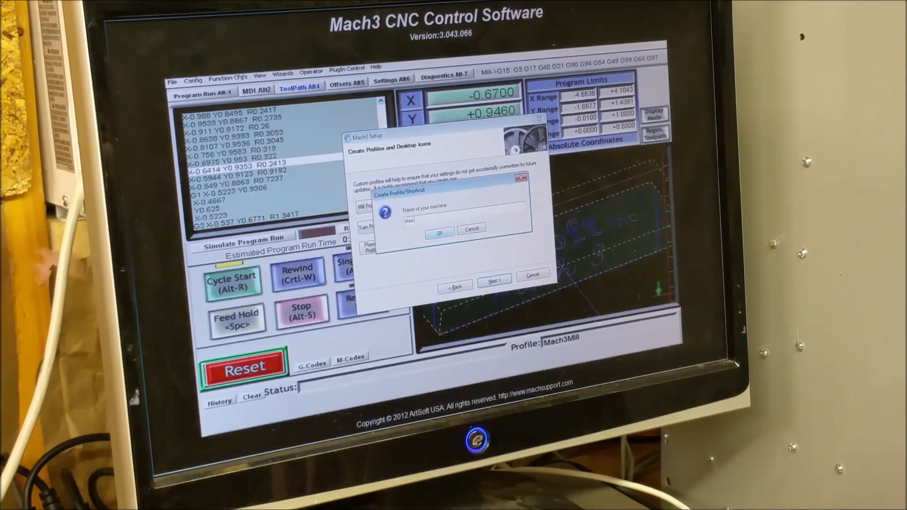
{"action": "type", "text": "Mini Mill"}
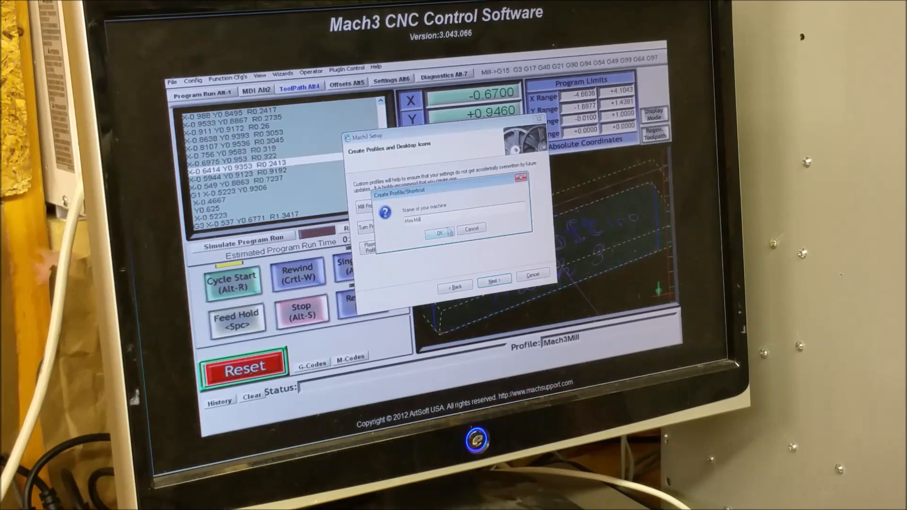
{"action": "left_click", "coordinate": [438, 230]}
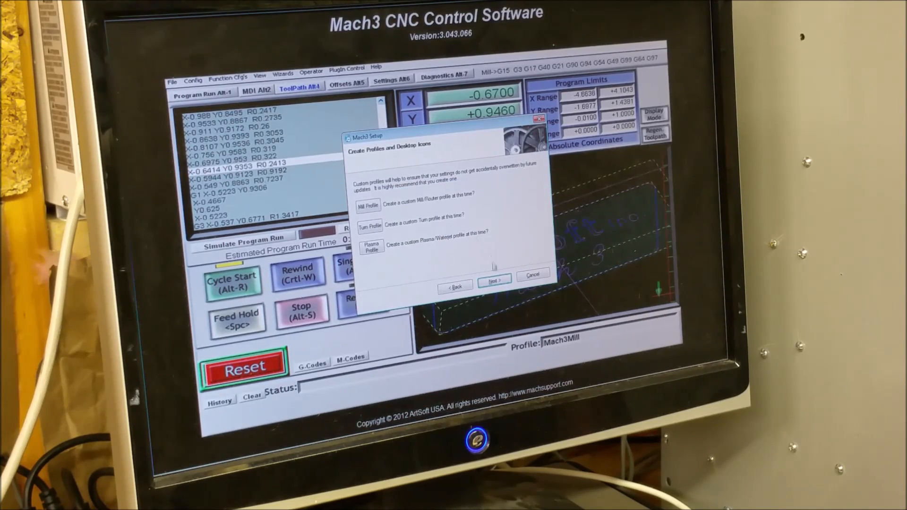
{"action": "left_click", "coordinate": [494, 282]}
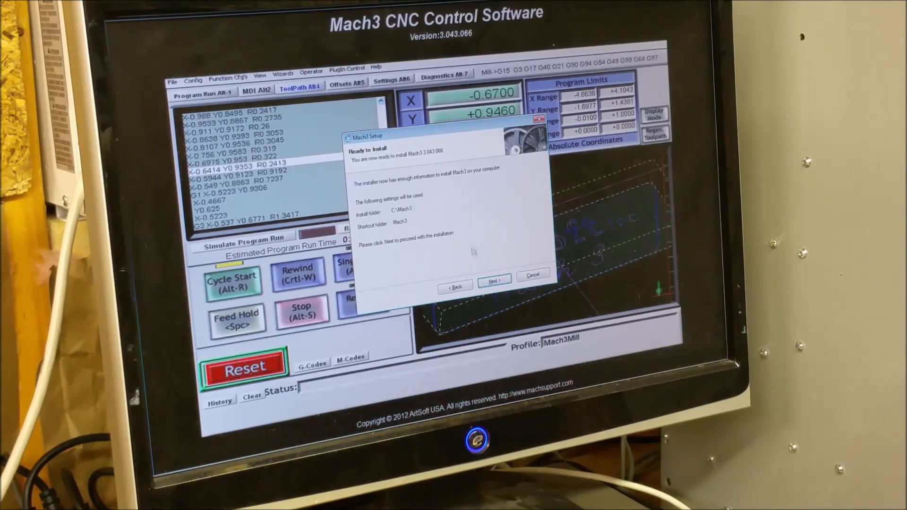
{"action": "left_click", "coordinate": [493, 282]}
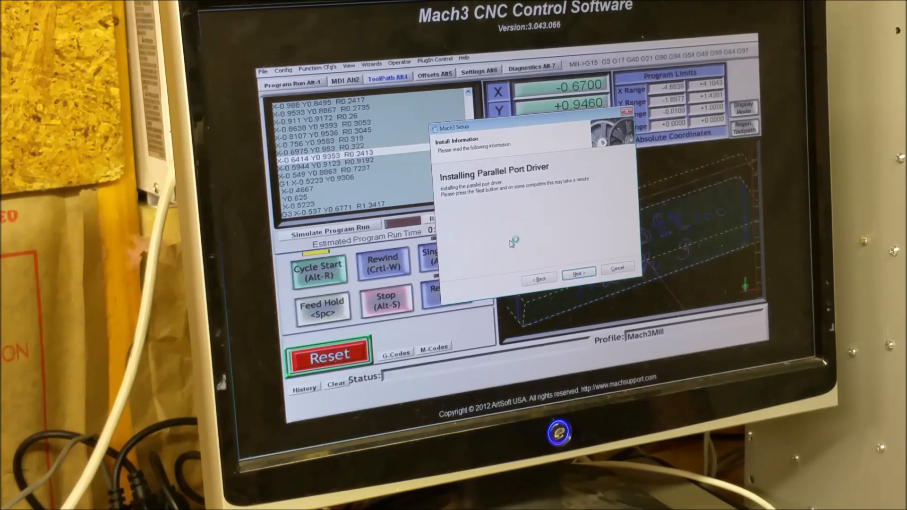
Step: Install the parallel port driver, choosing 'Install this driver software anyway' at the Windows Security warning
{"action": "left_click", "coordinate": [578, 276]}
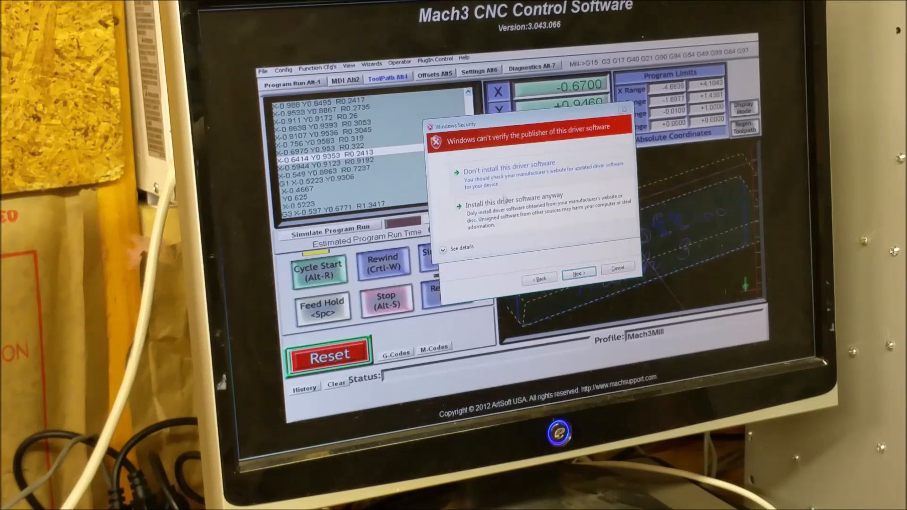
{"action": "left_click", "coordinate": [517, 203]}
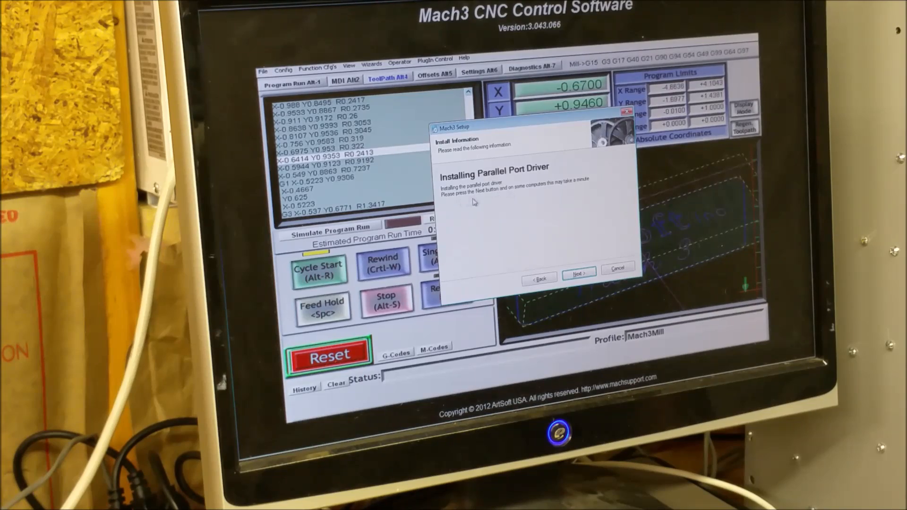
{"action": "left_click", "coordinate": [578, 274]}
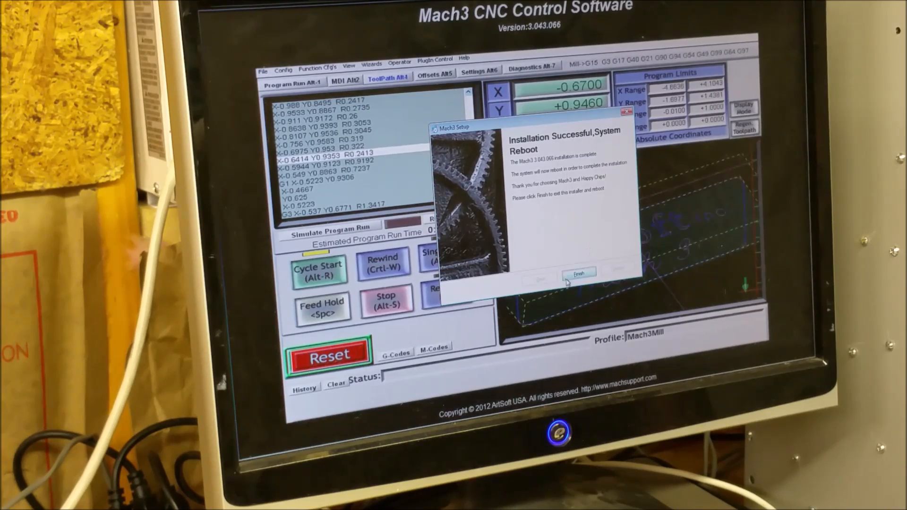
Step: Finish the installer and let the system reboot back to the desktop
{"action": "left_click", "coordinate": [579, 274]}
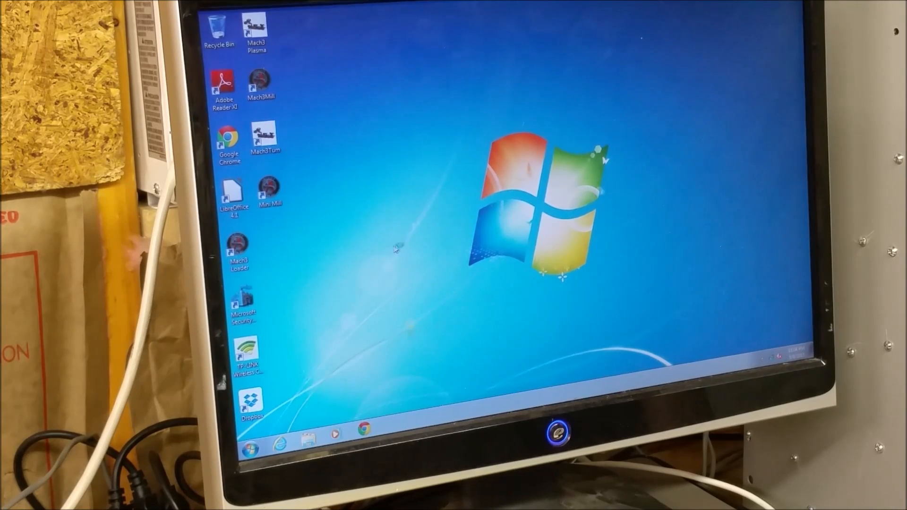
{"action": "mouse_move", "coordinate": [399, 243]}
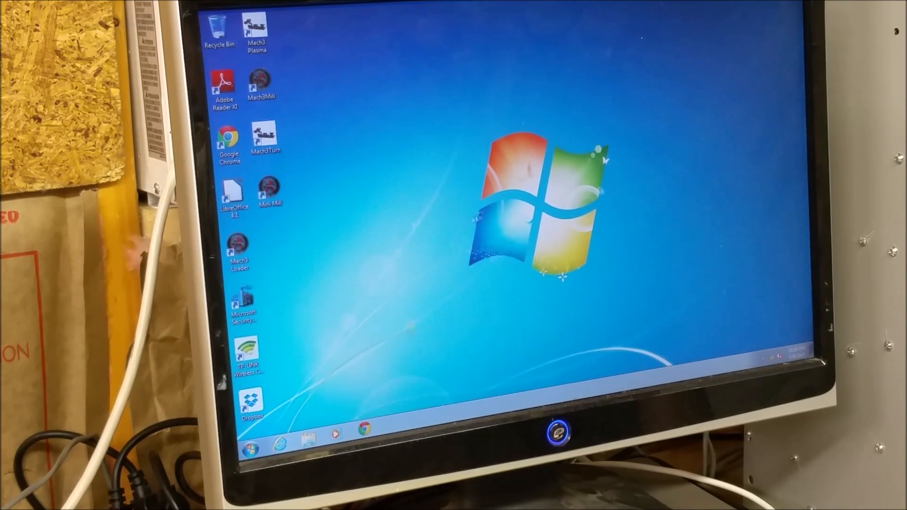
{"action": "mouse_move", "coordinate": [416, 218]}
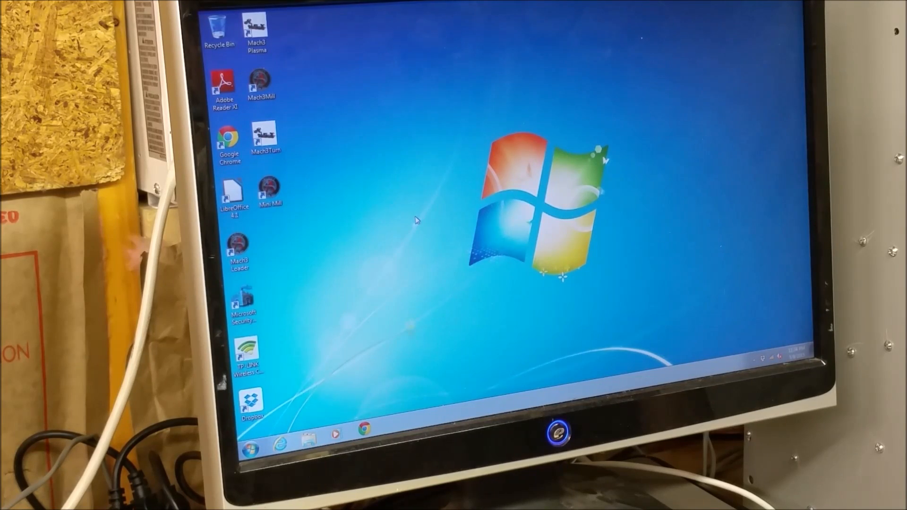
Step: Move the Mach3Mill shortcut to the desktop centre and launch Mach3 CNC Demo from it
{"action": "left_click", "coordinate": [261, 84]}
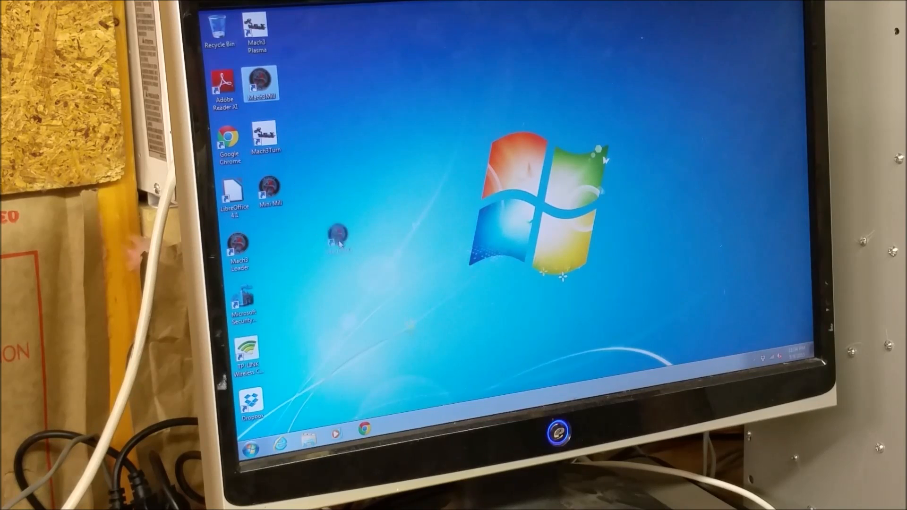
{"action": "left_click_drag", "start_coordinate": [261, 84], "coordinate": [475, 217]}
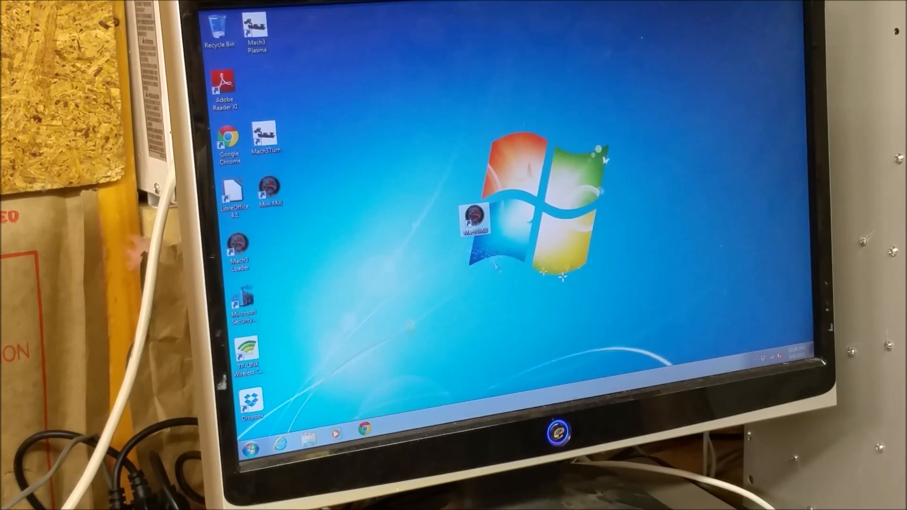
{"action": "mouse_move", "coordinate": [478, 224]}
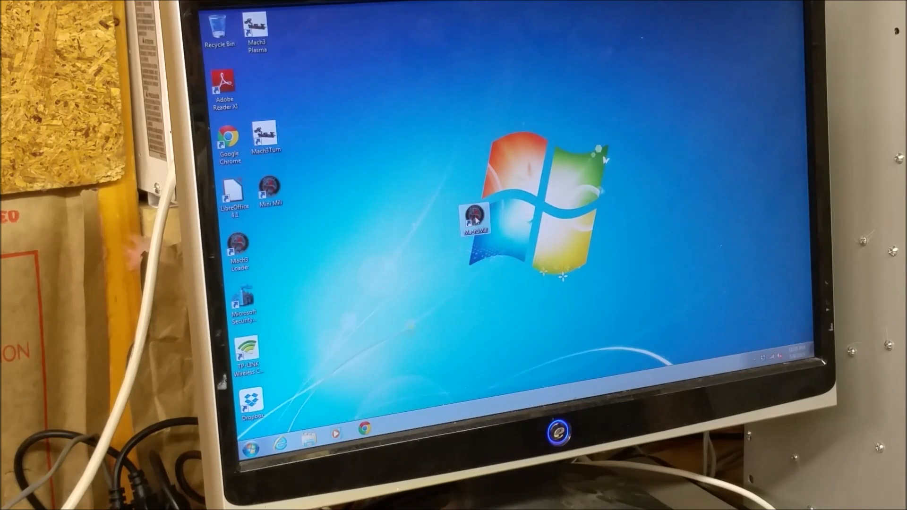
{"action": "double_click", "coordinate": [474, 218]}
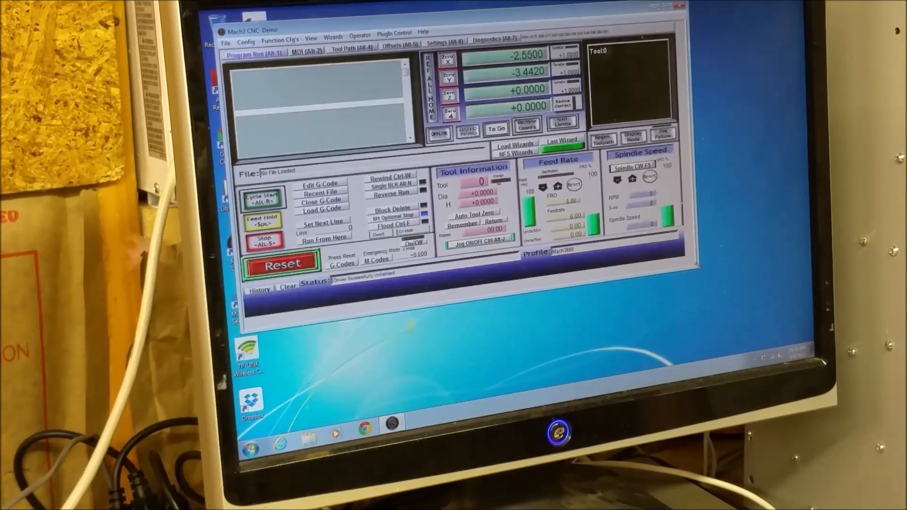
{"action": "left_click", "coordinate": [281, 264]}
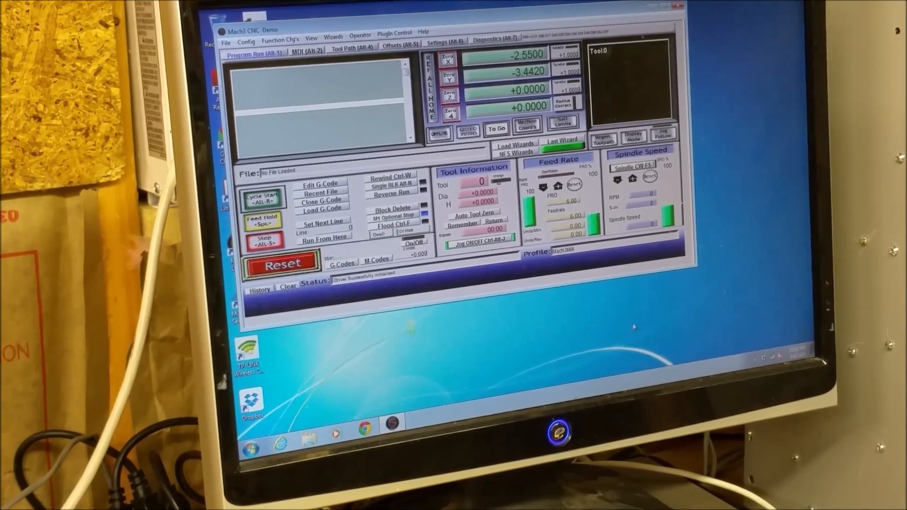
{"action": "left_click", "coordinate": [282, 264]}
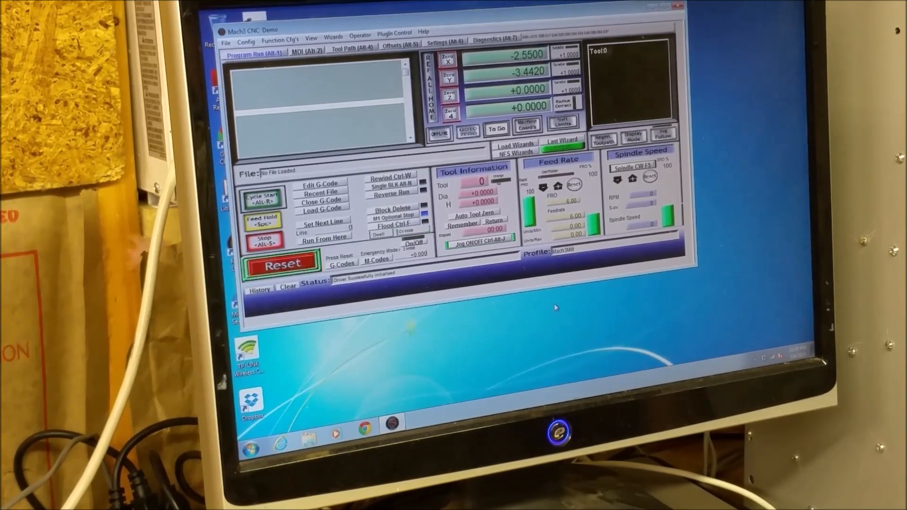
{"action": "left_click", "coordinate": [282, 263]}
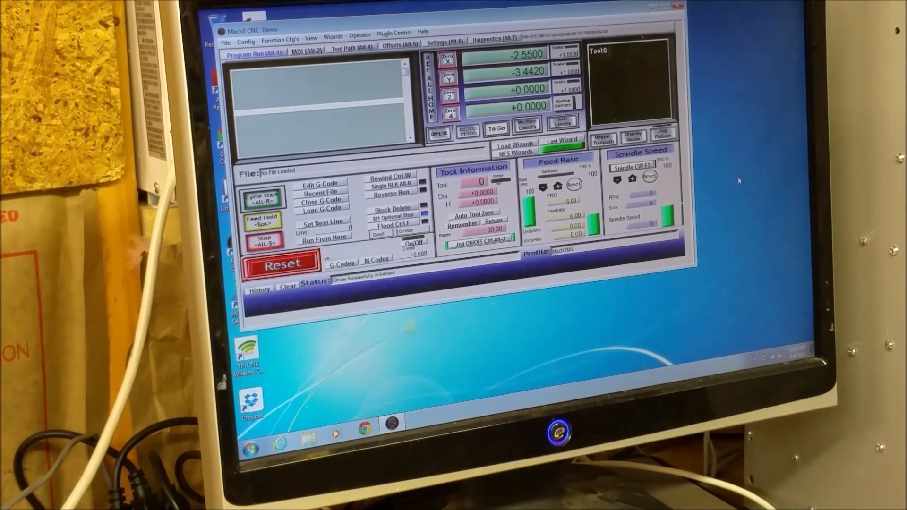
{"action": "left_click", "coordinate": [282, 264]}
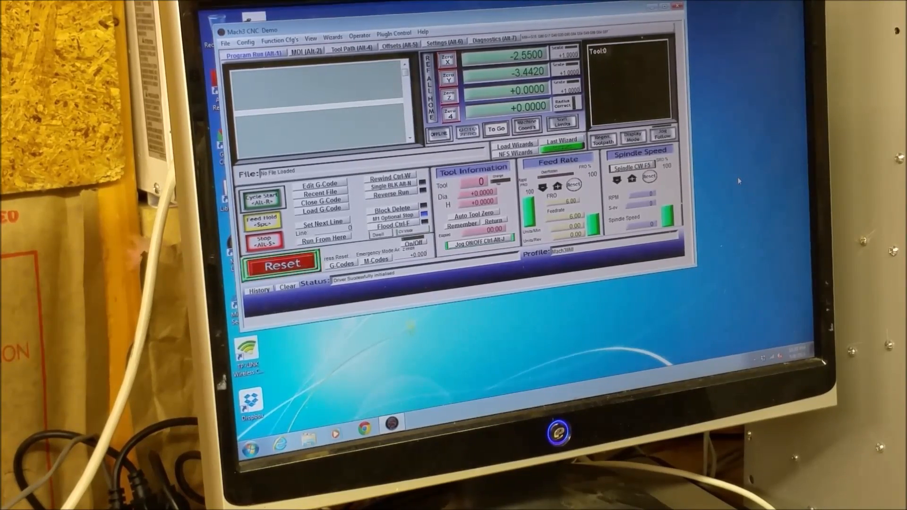